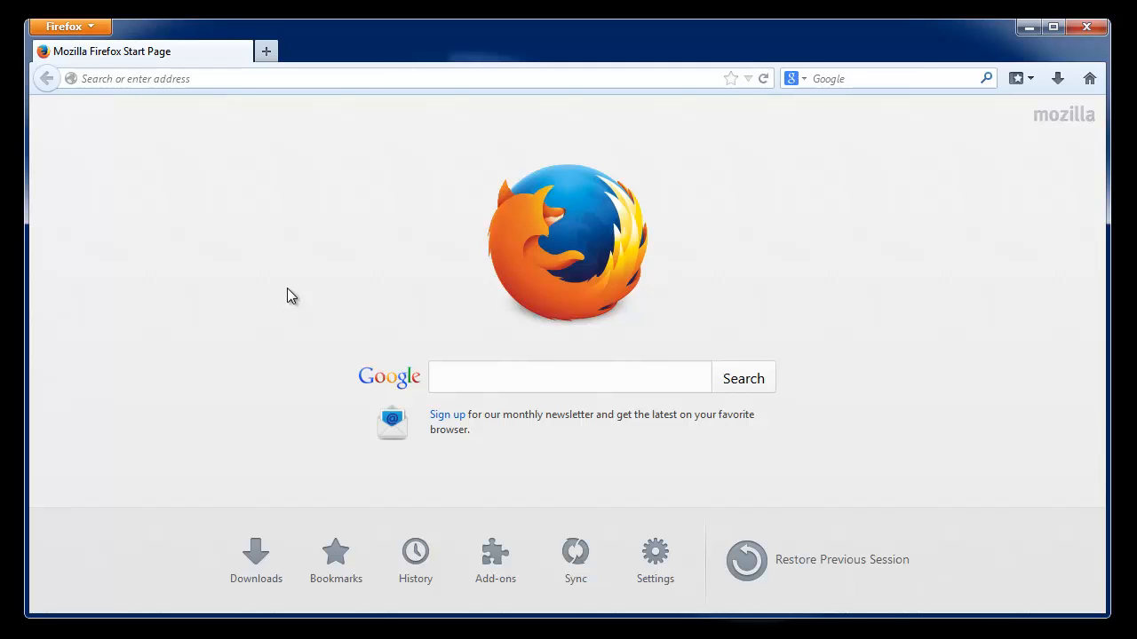
mouse_move(269, 311)
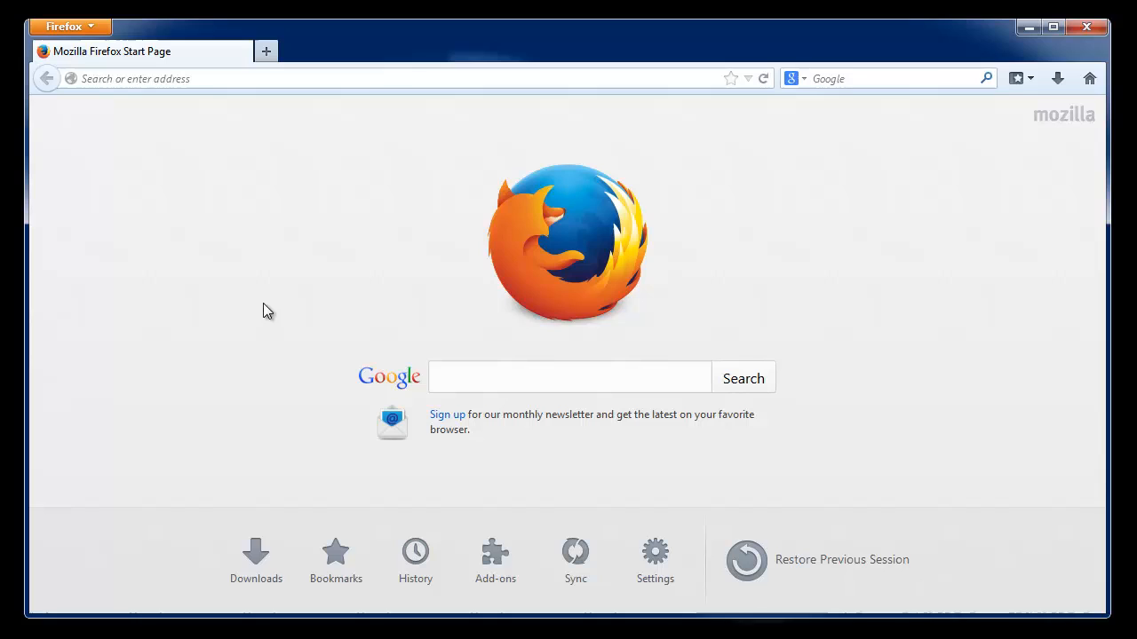
mouse_move(278, 297)
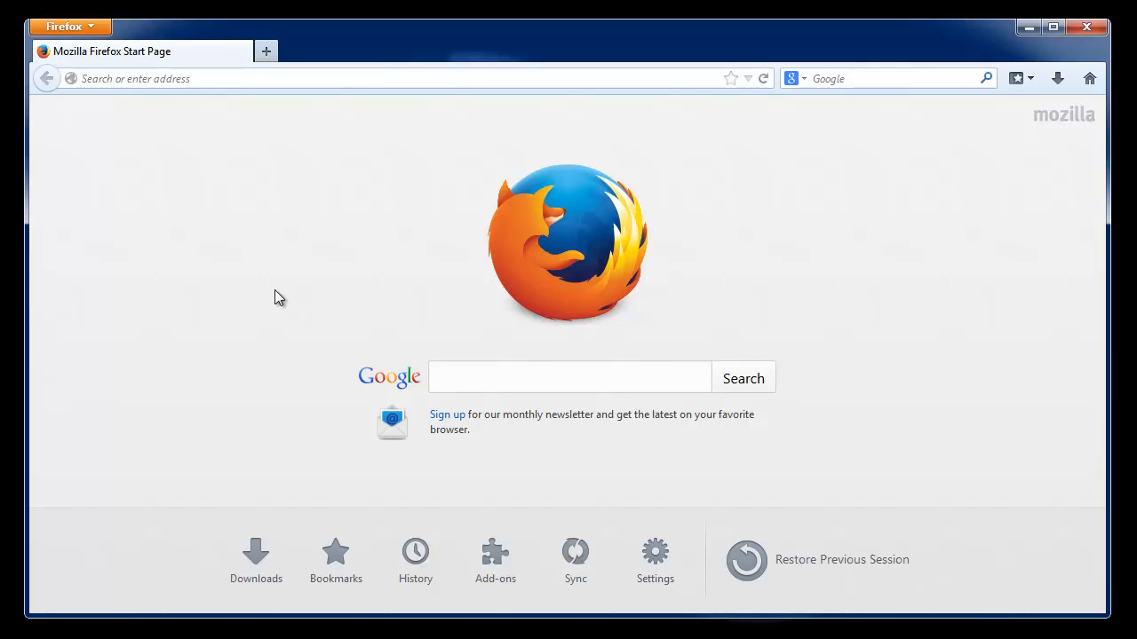
mouse_move(277, 301)
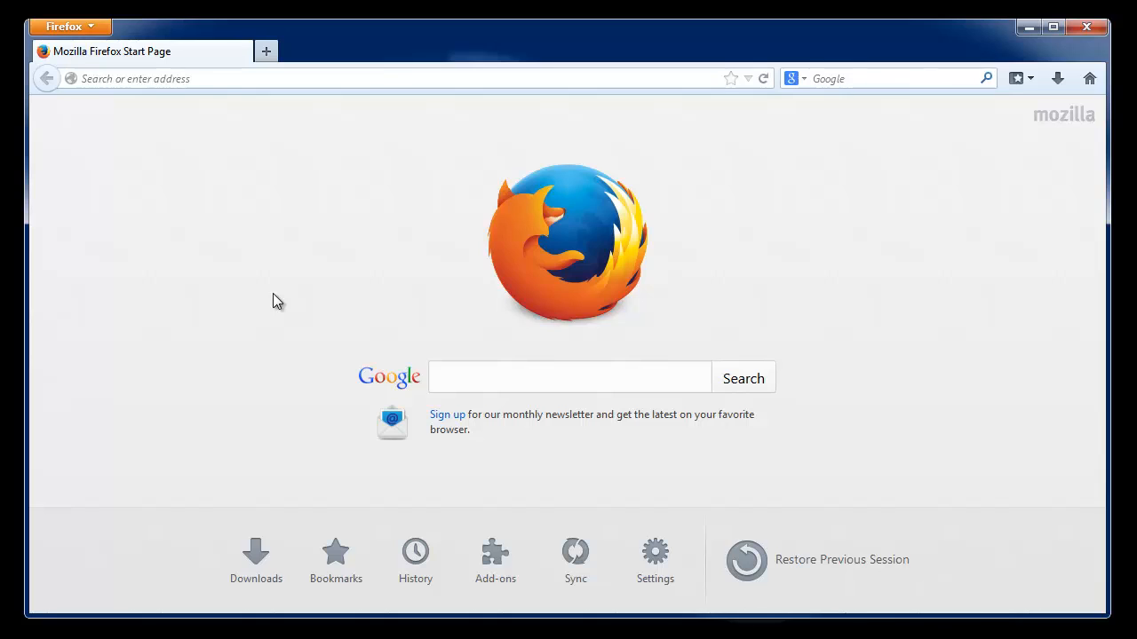
mouse_move(281, 269)
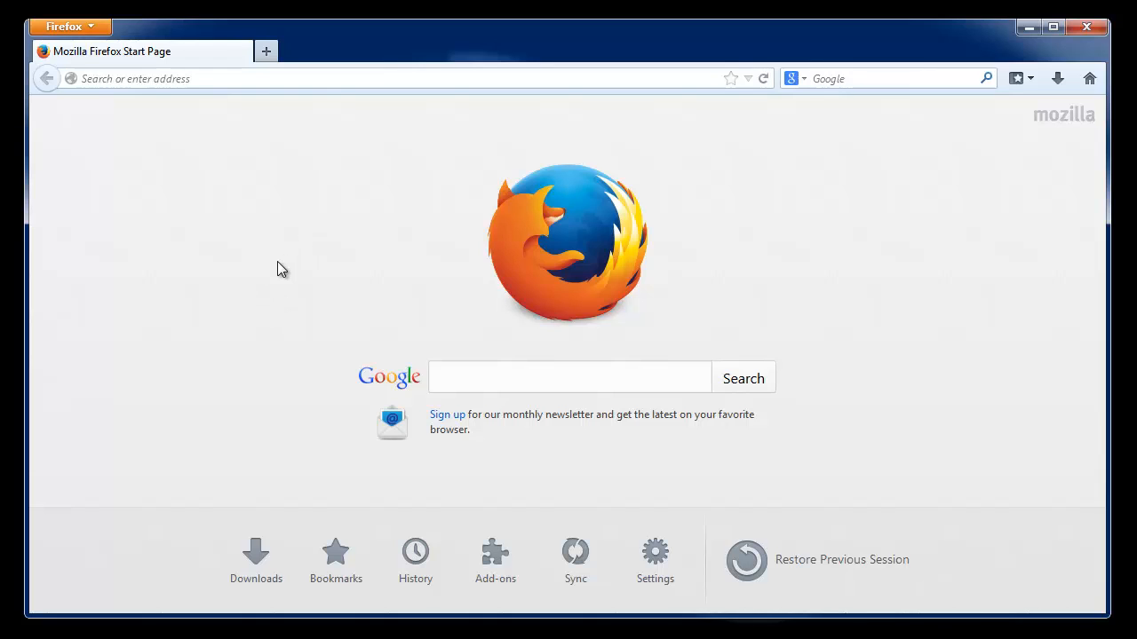
mouse_move(286, 274)
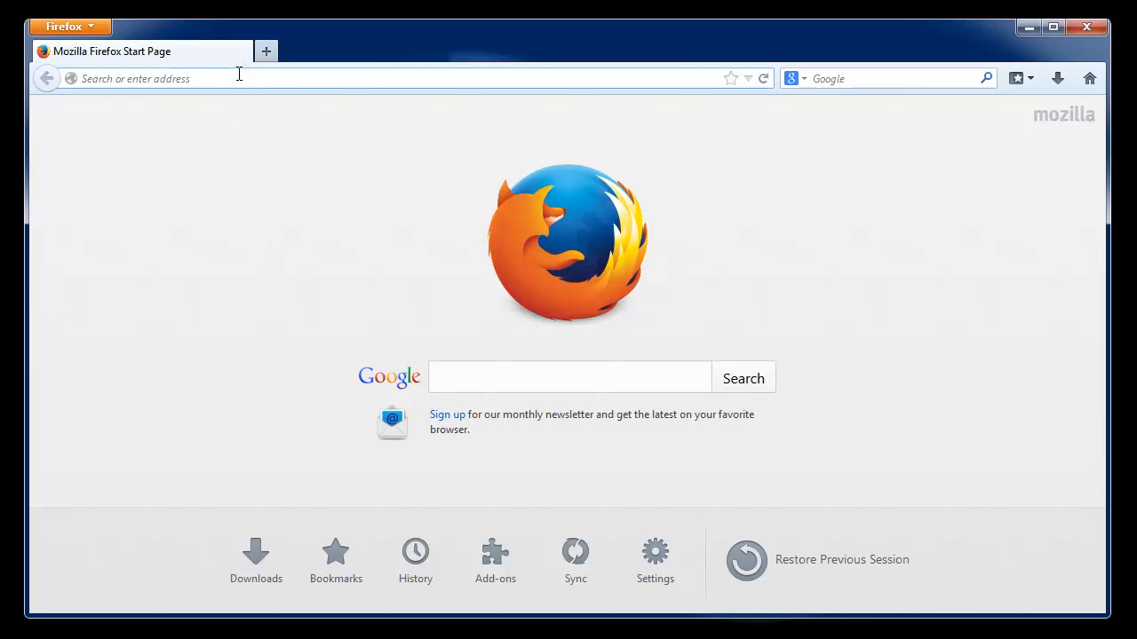
Open the Recover Formatted Partition website and save the Windows installer recoverformattedpartition-windows.exe.
type("recoverformattedpartition.com/")
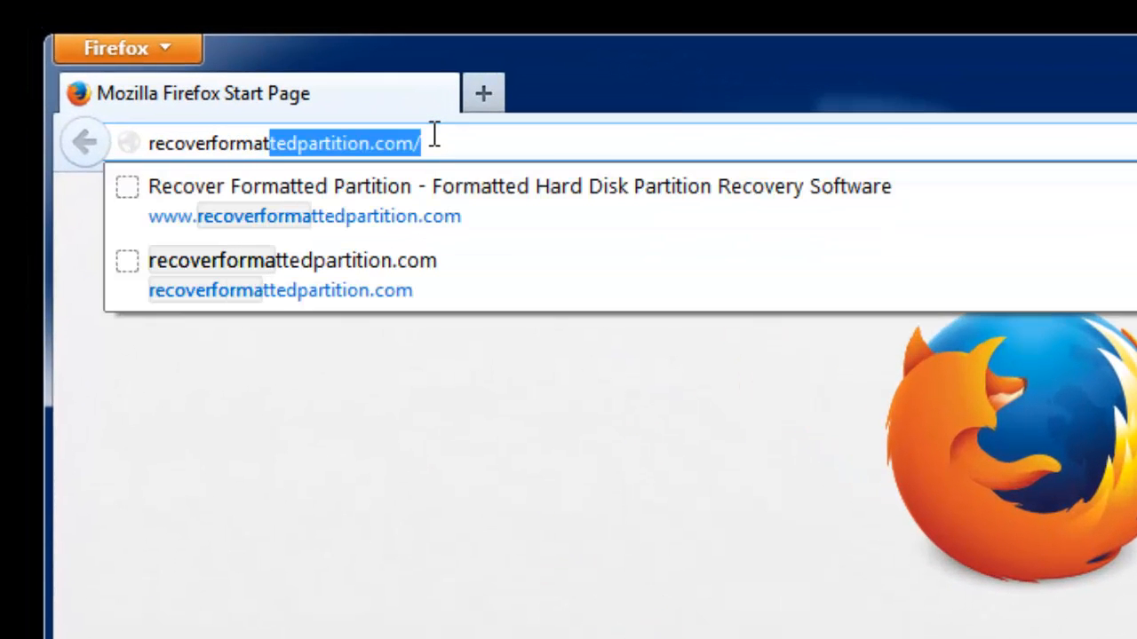
key("Enter")
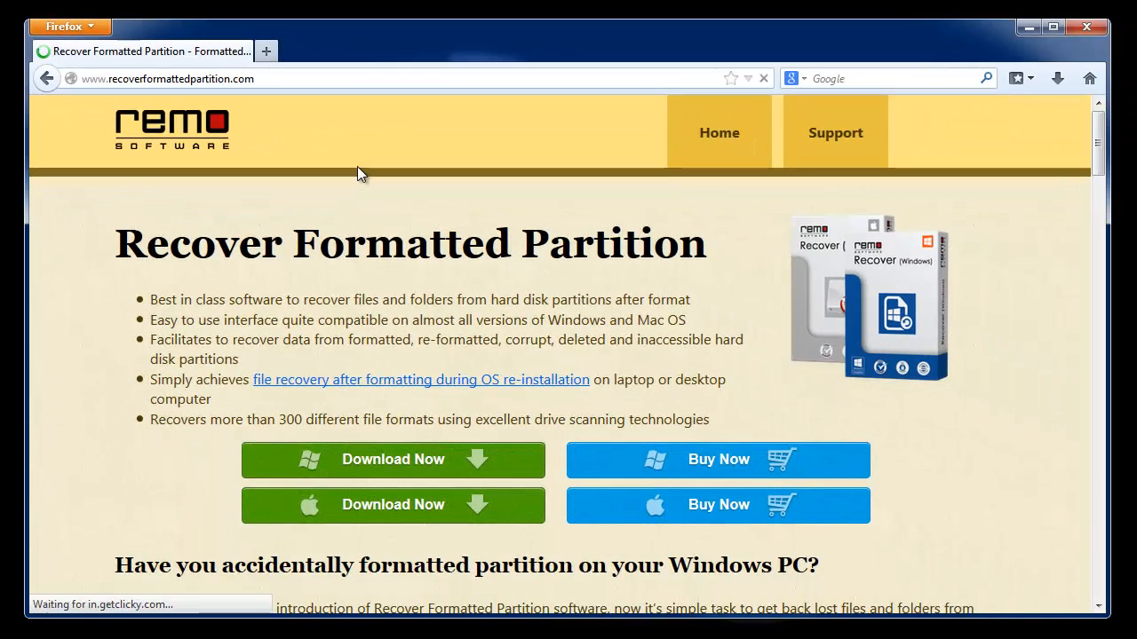
mouse_move(397, 484)
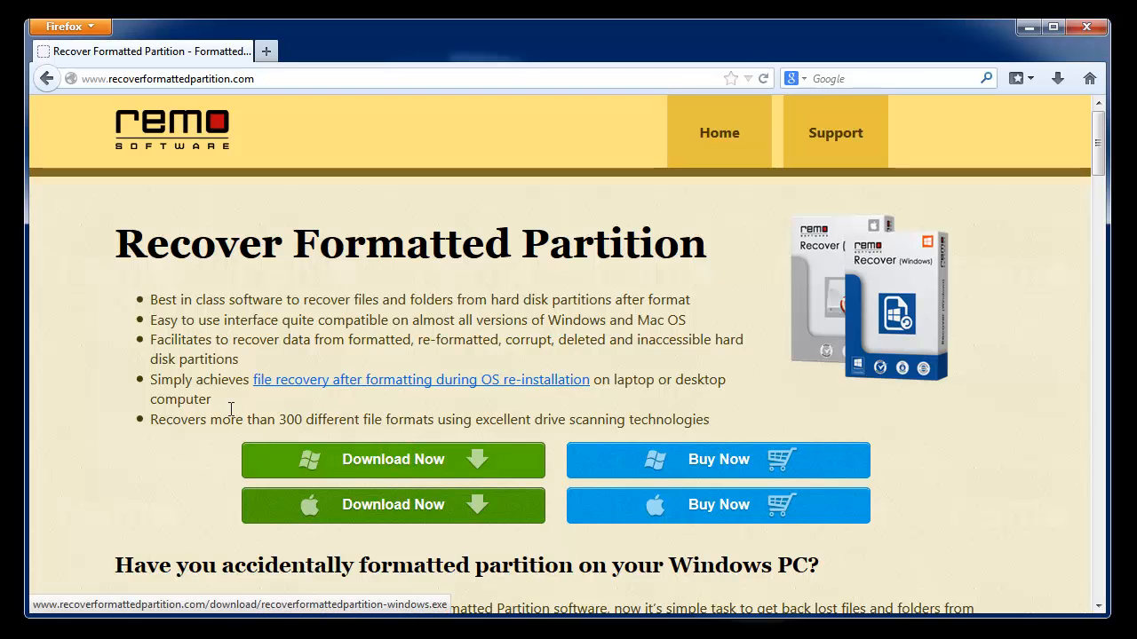
left_click(393, 460)
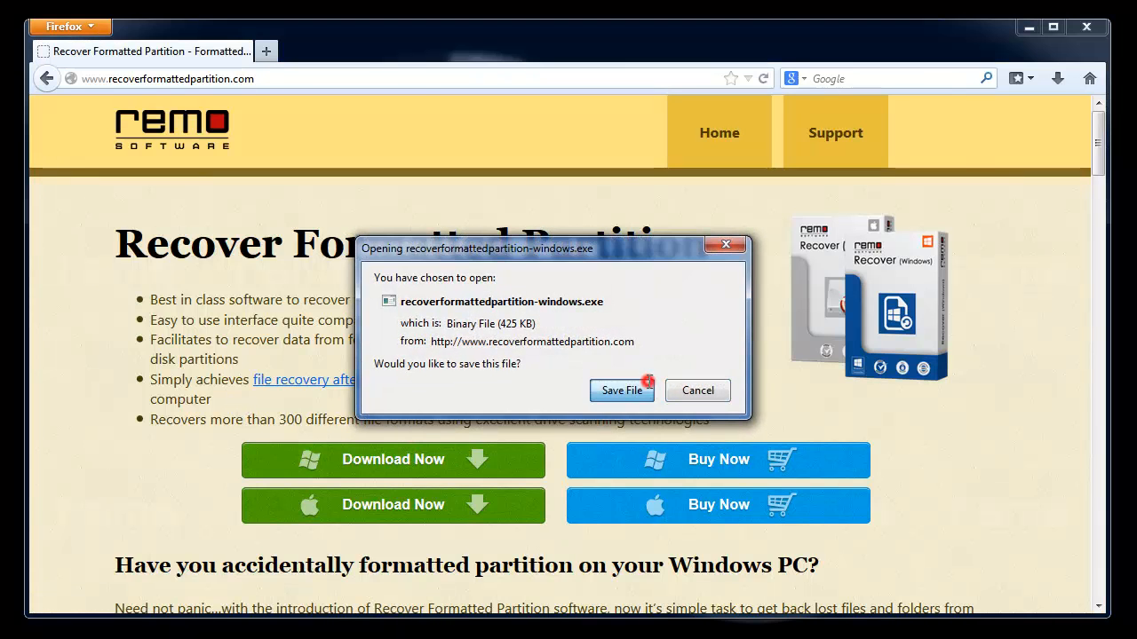
left_click(622, 391)
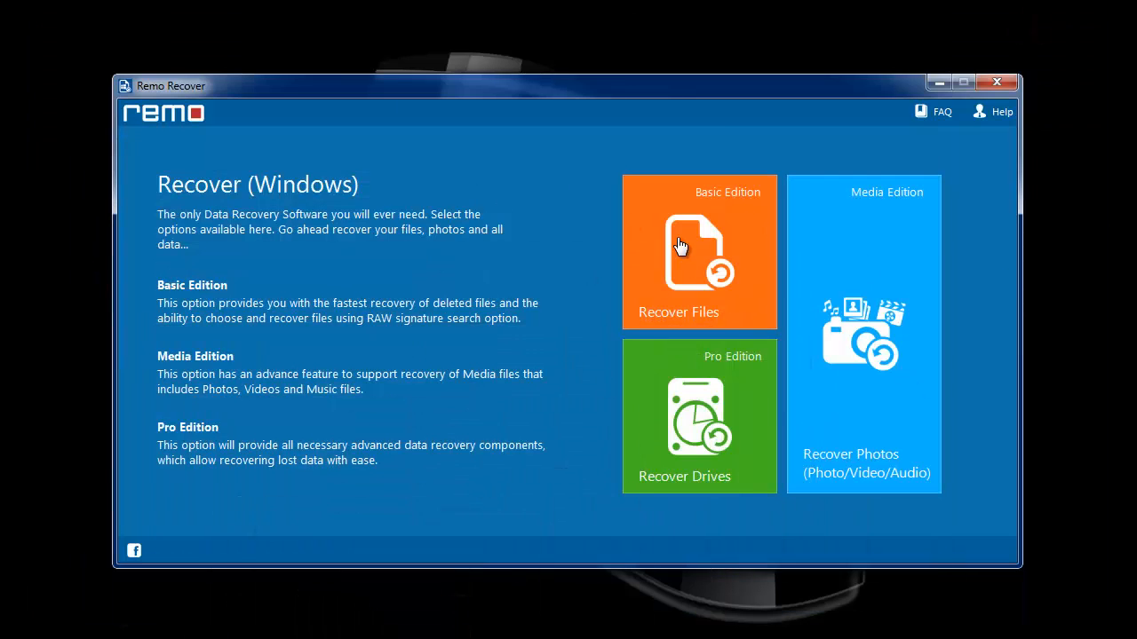
mouse_move(437, 413)
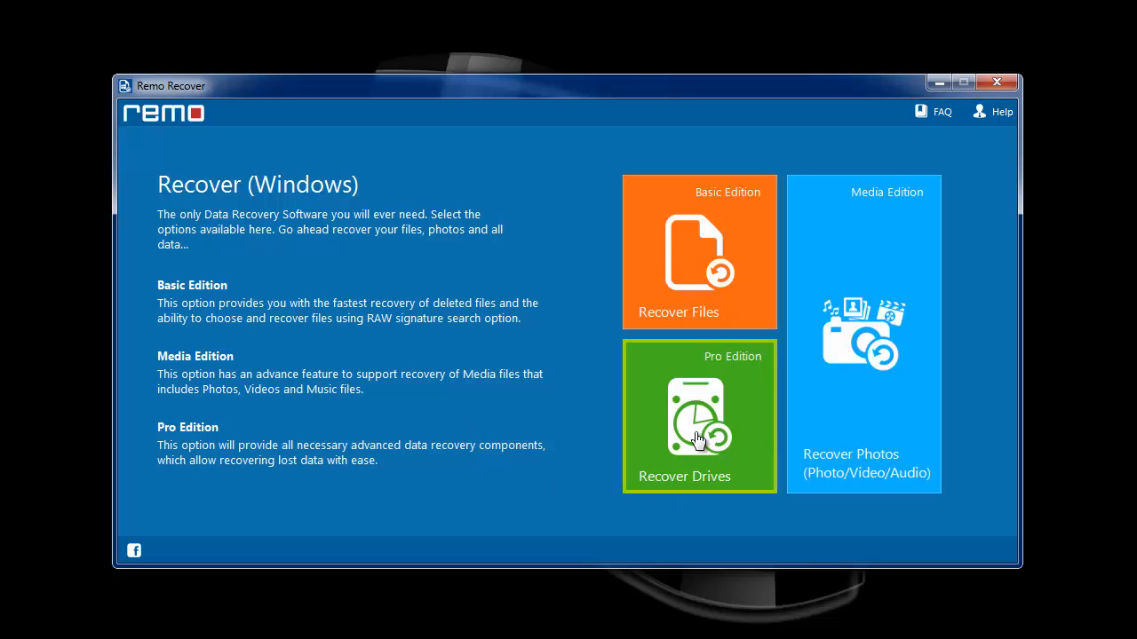
Choose Recover Drives to reach the drive and partition list.
left_click(698, 416)
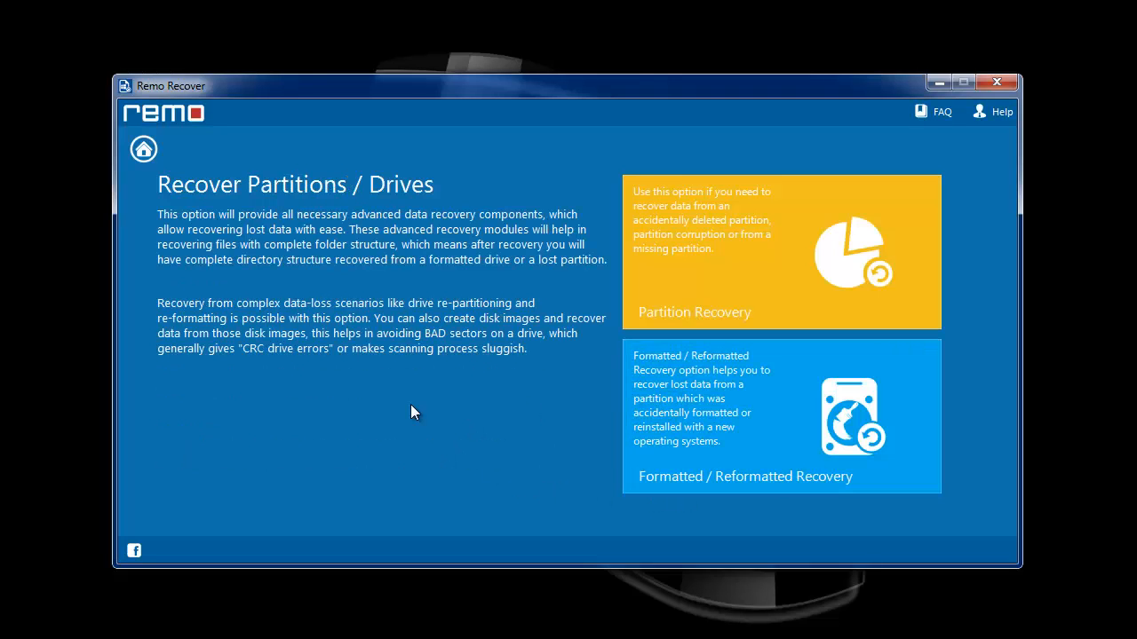
mouse_move(510, 440)
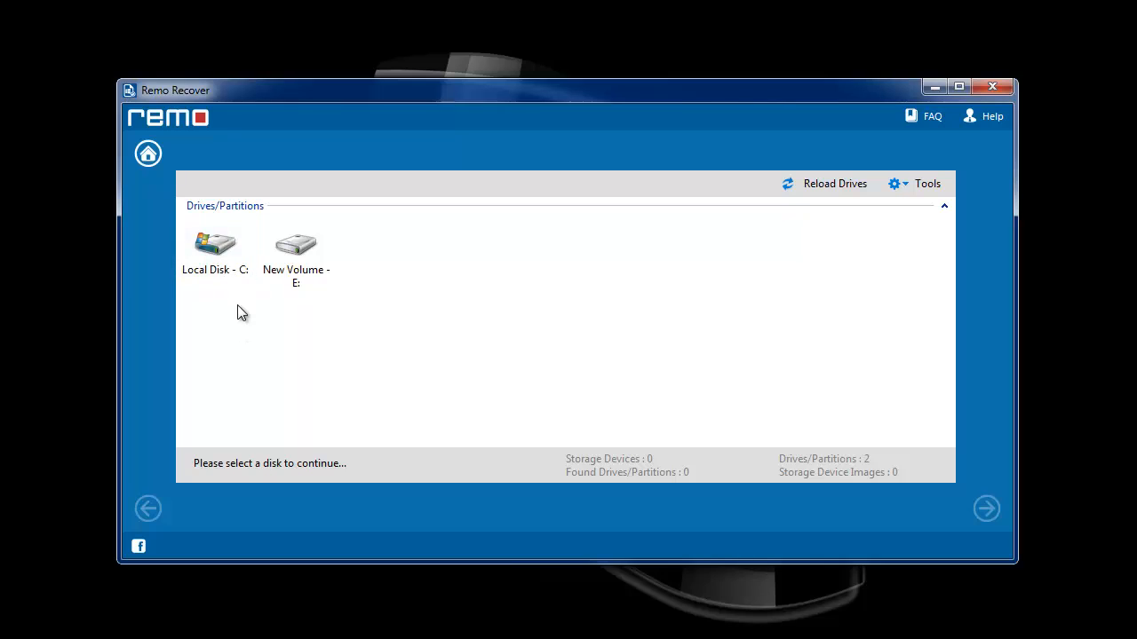
Search Local Disk C: for partitions and continue with the found Disk C: NTFS partition.
left_click(214, 246)
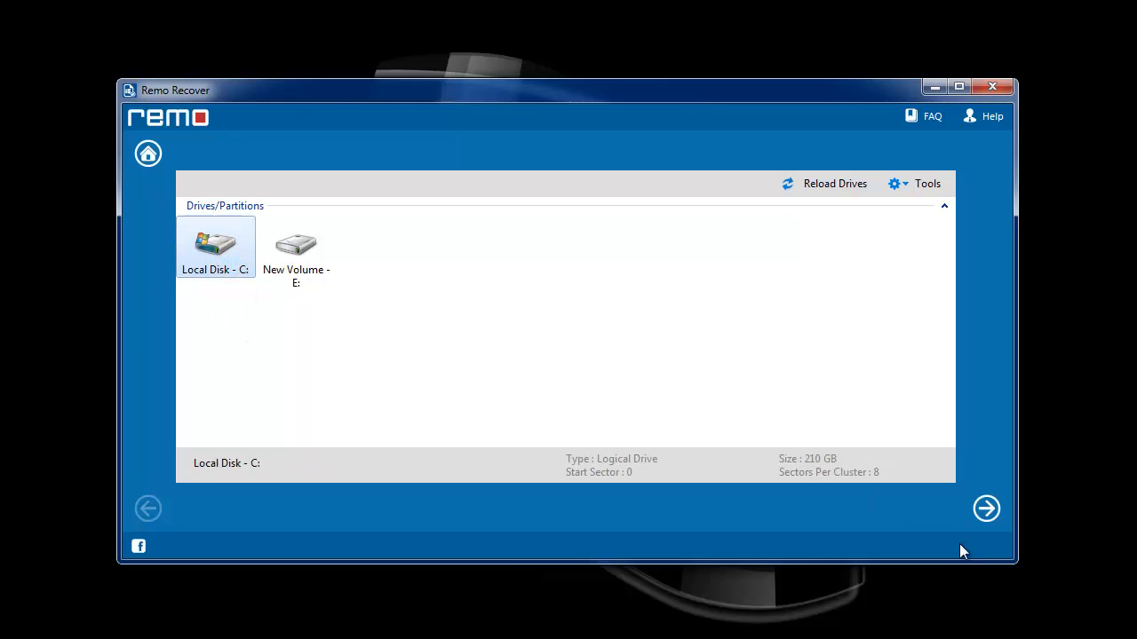
left_click(986, 509)
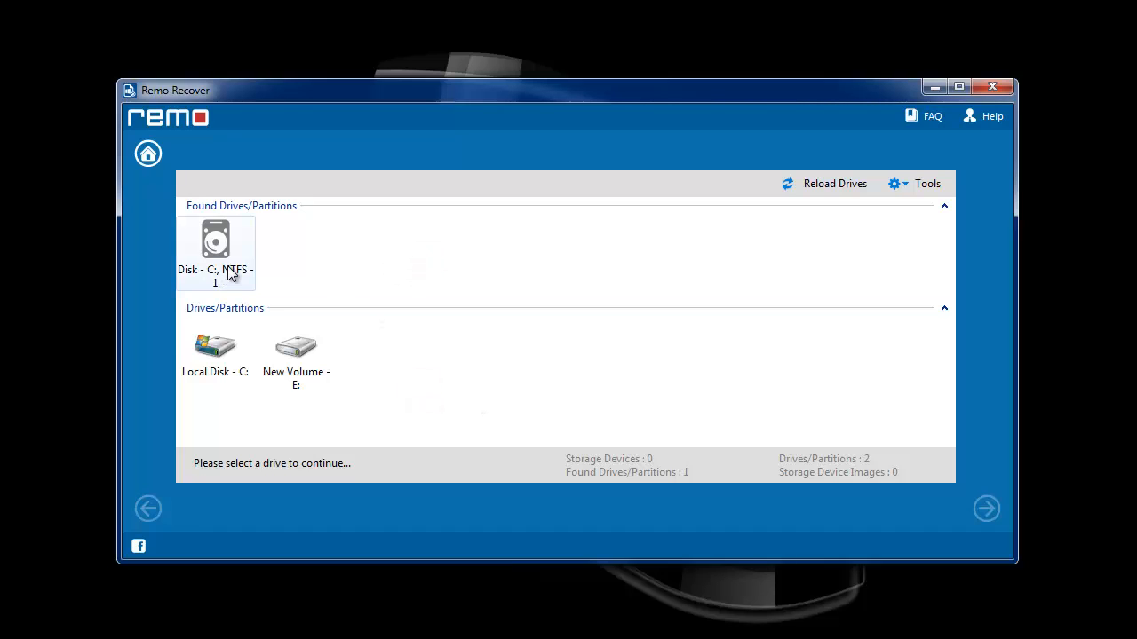
left_click(215, 248)
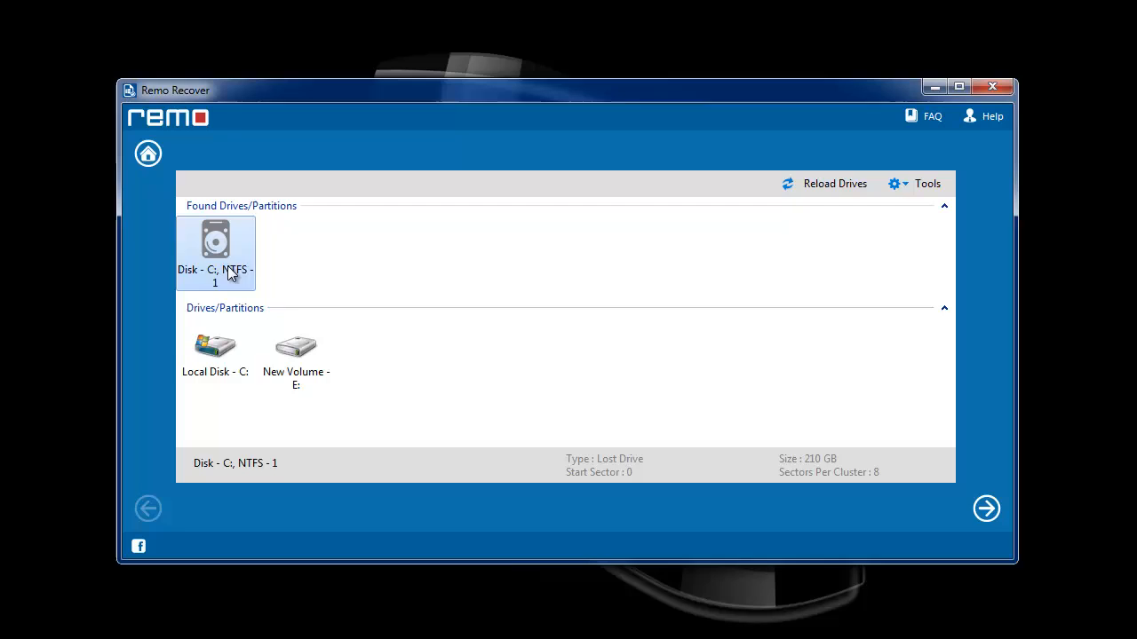
left_click(985, 509)
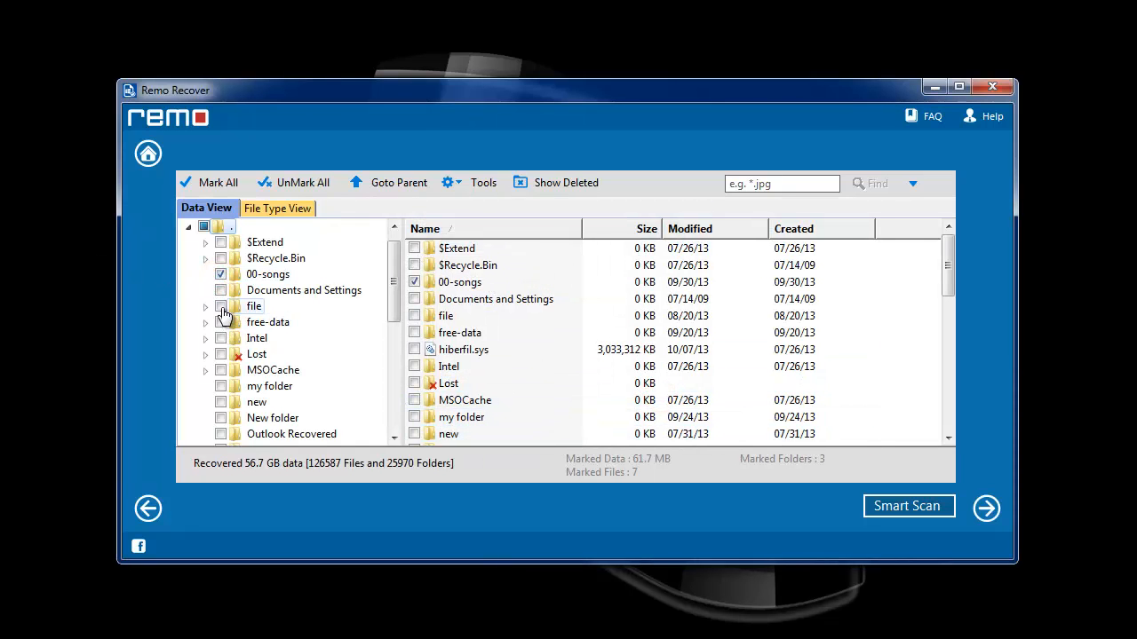
mouse_move(221, 333)
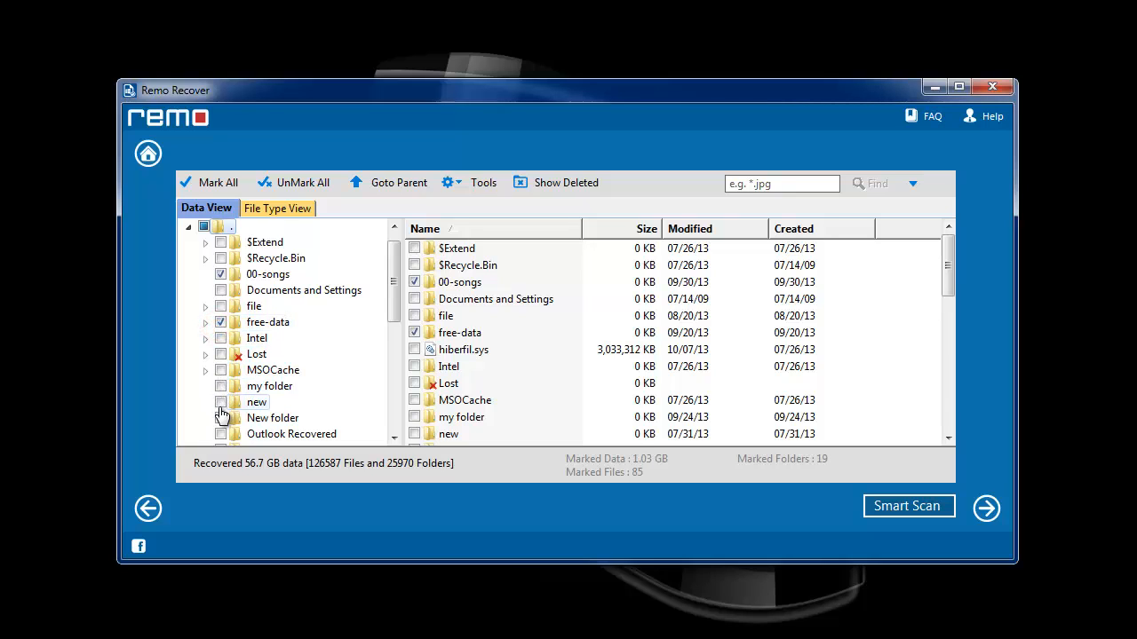
Mark the new folder for recovery and save the recovery session file.
left_click(221, 401)
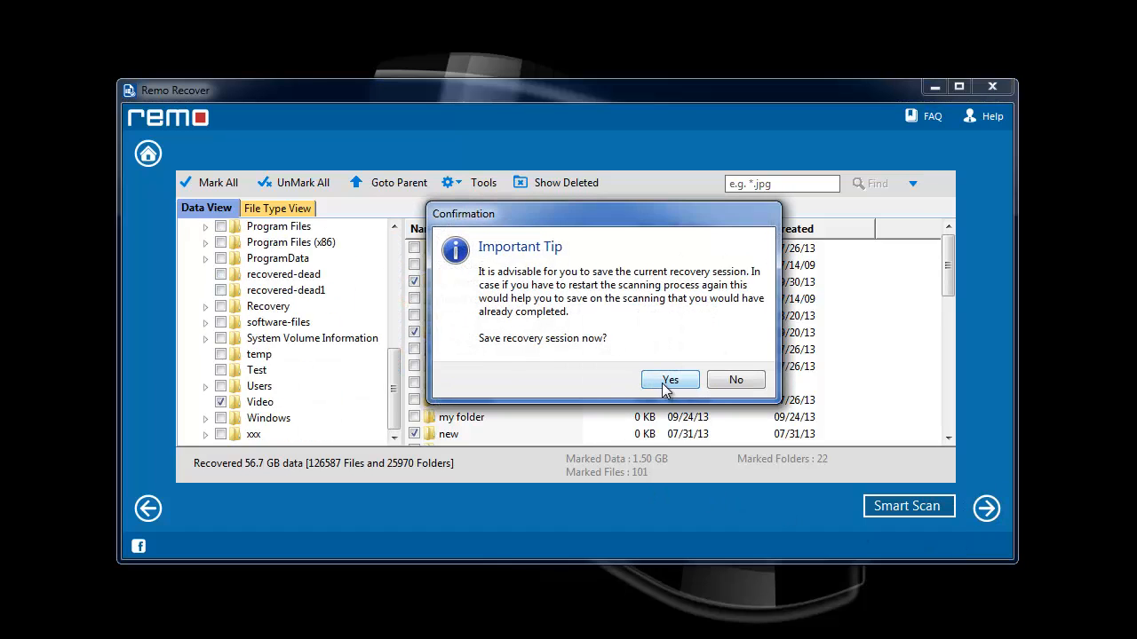
left_click(669, 380)
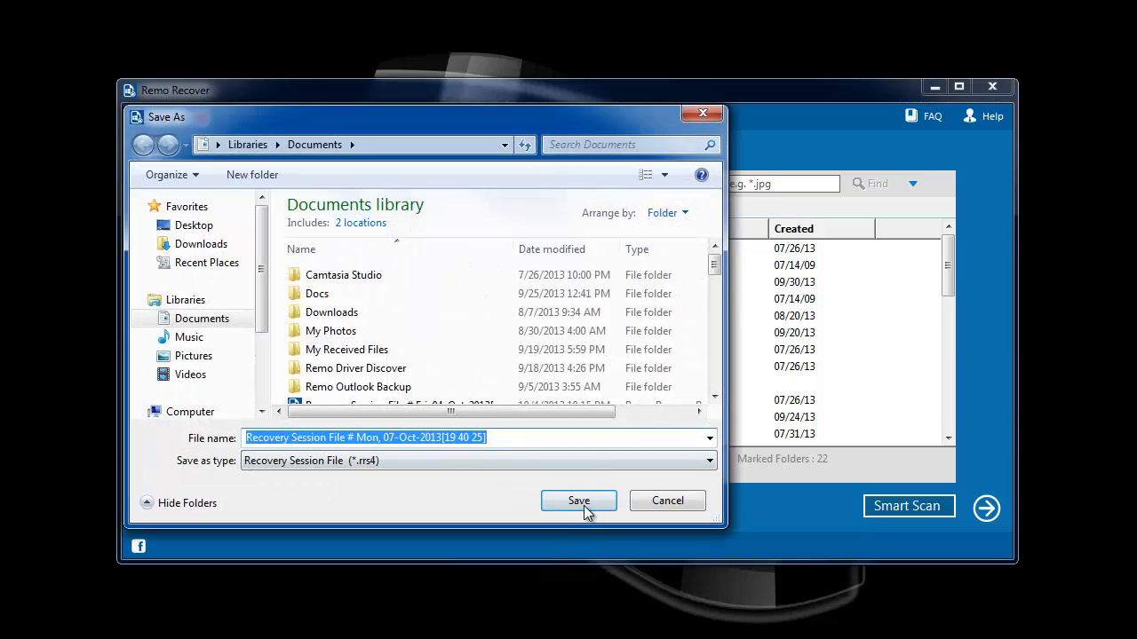
left_click(578, 501)
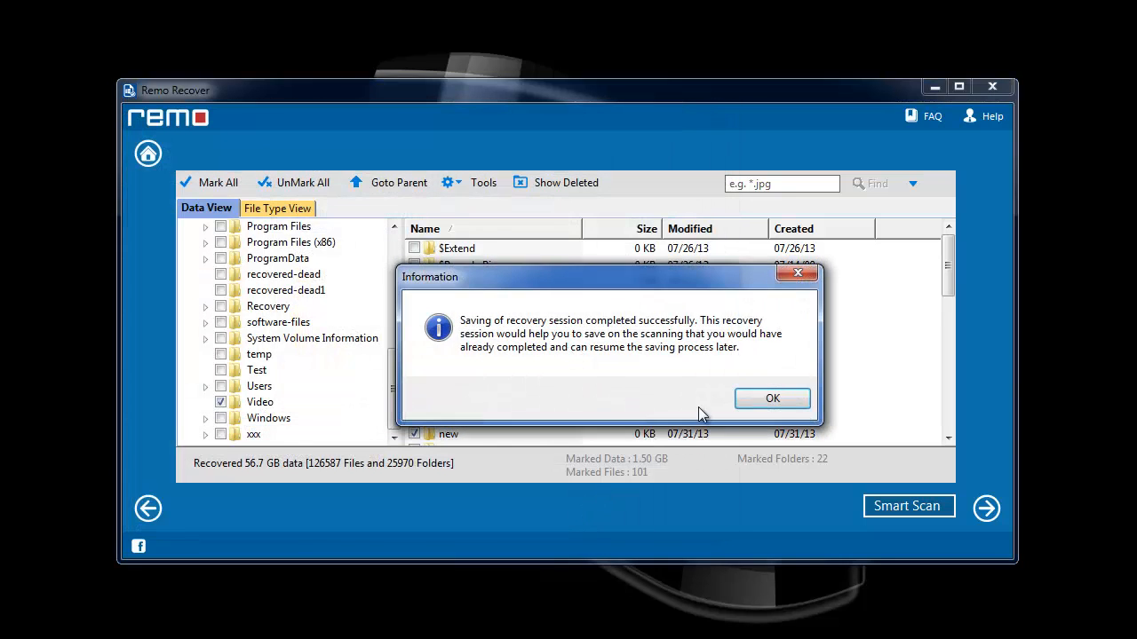
left_click(773, 398)
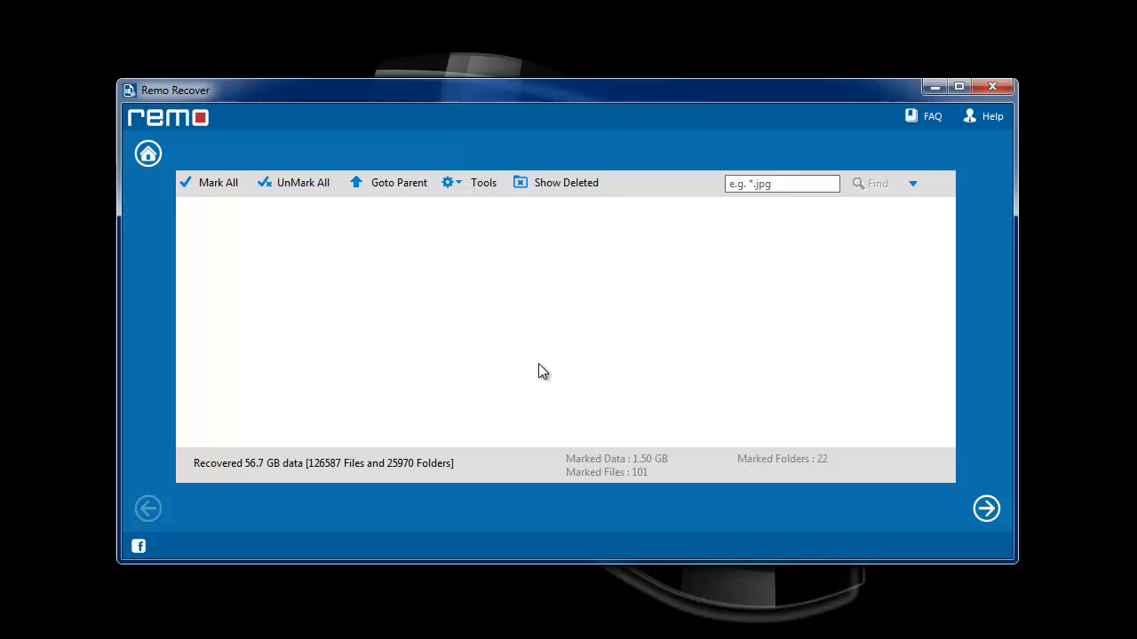
Set E:\formatted-recovery as the output folder and save the marked files there.
left_click(986, 509)
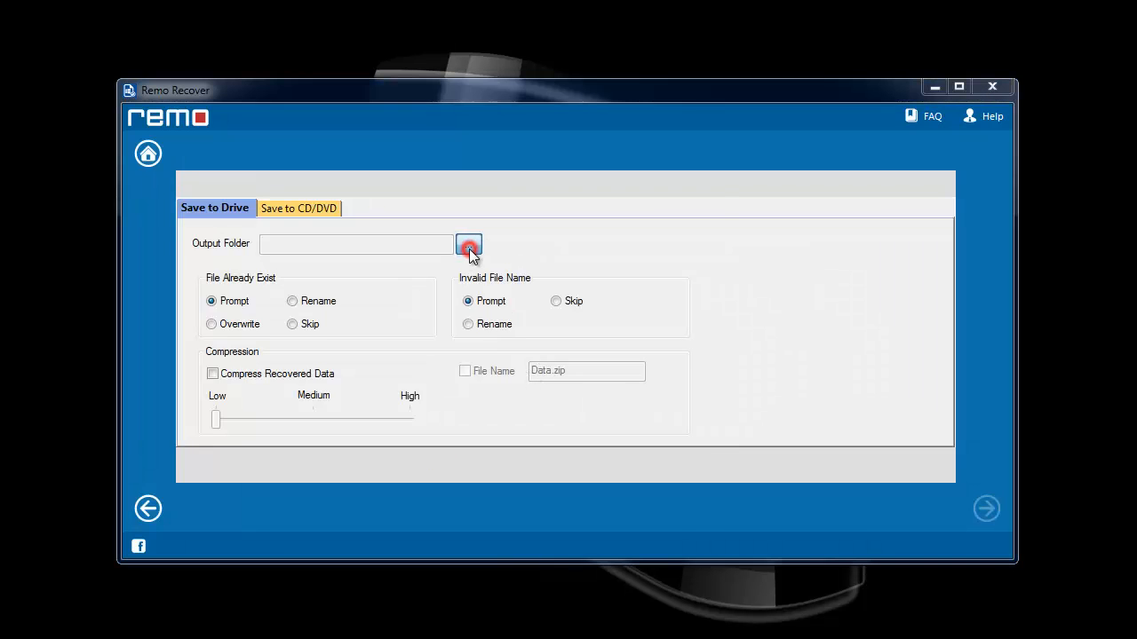
left_click(468, 245)
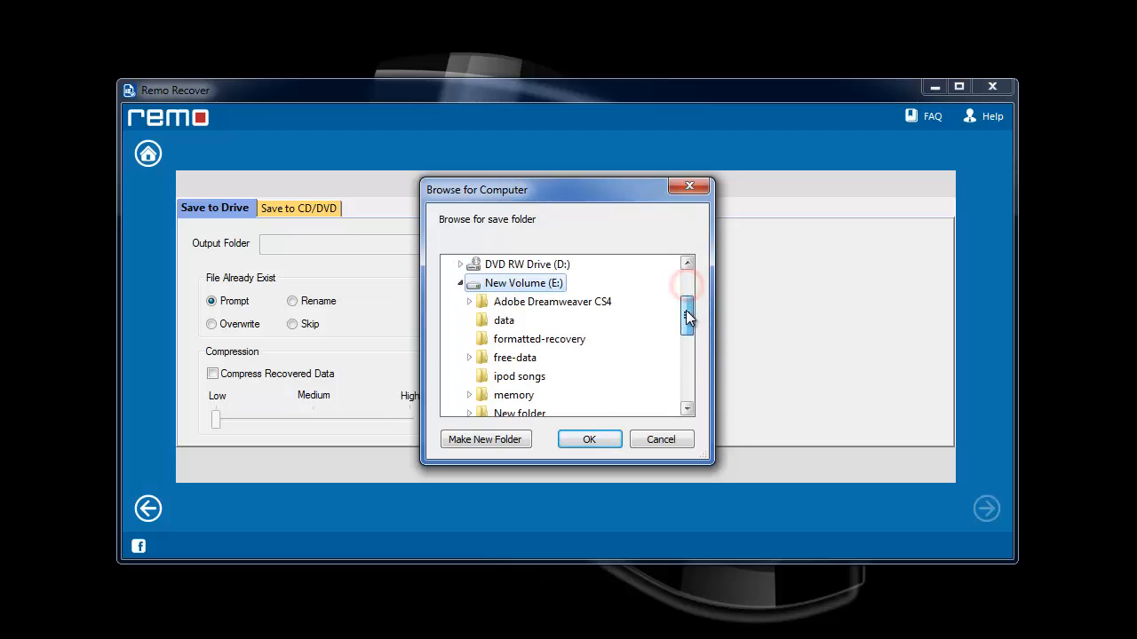
left_click(589, 439)
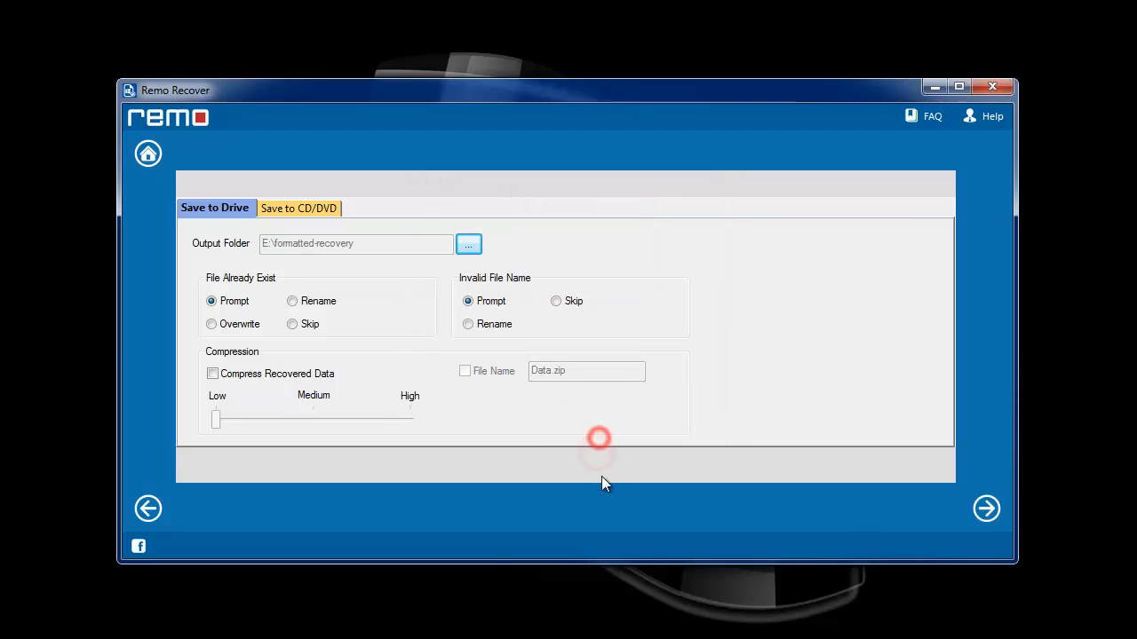
left_click(986, 509)
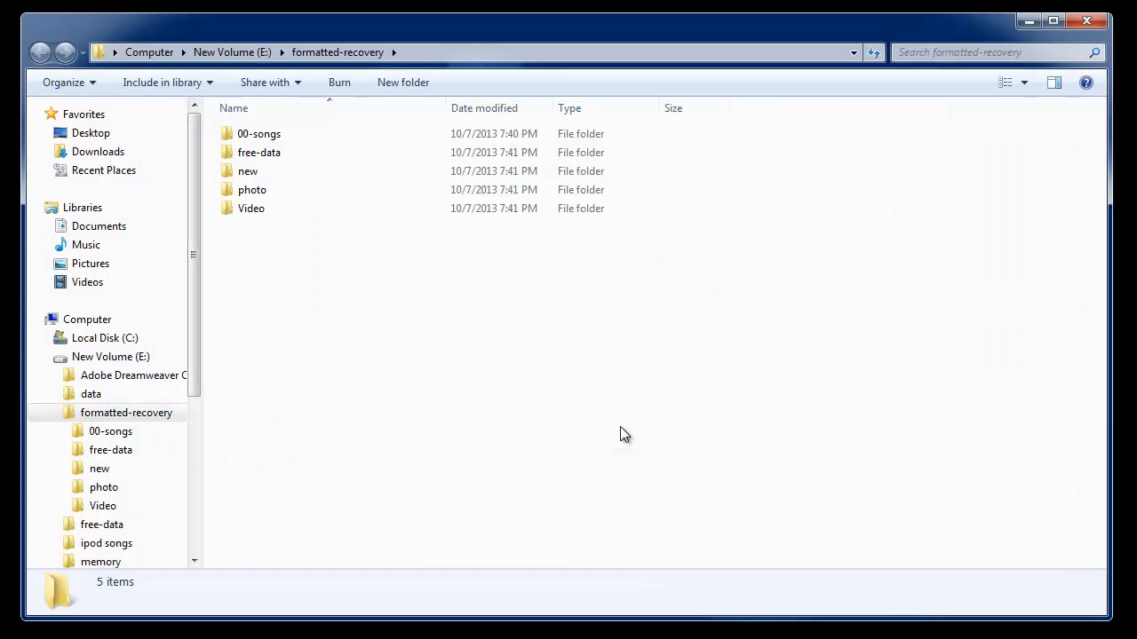
left_click(441, 376)
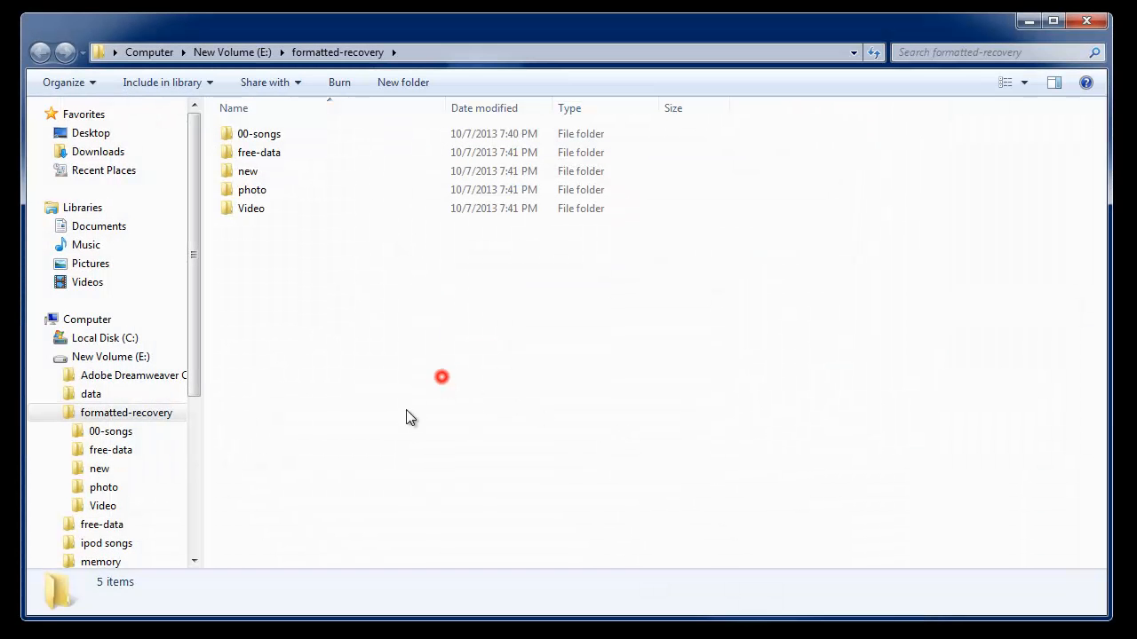
mouse_move(275, 124)
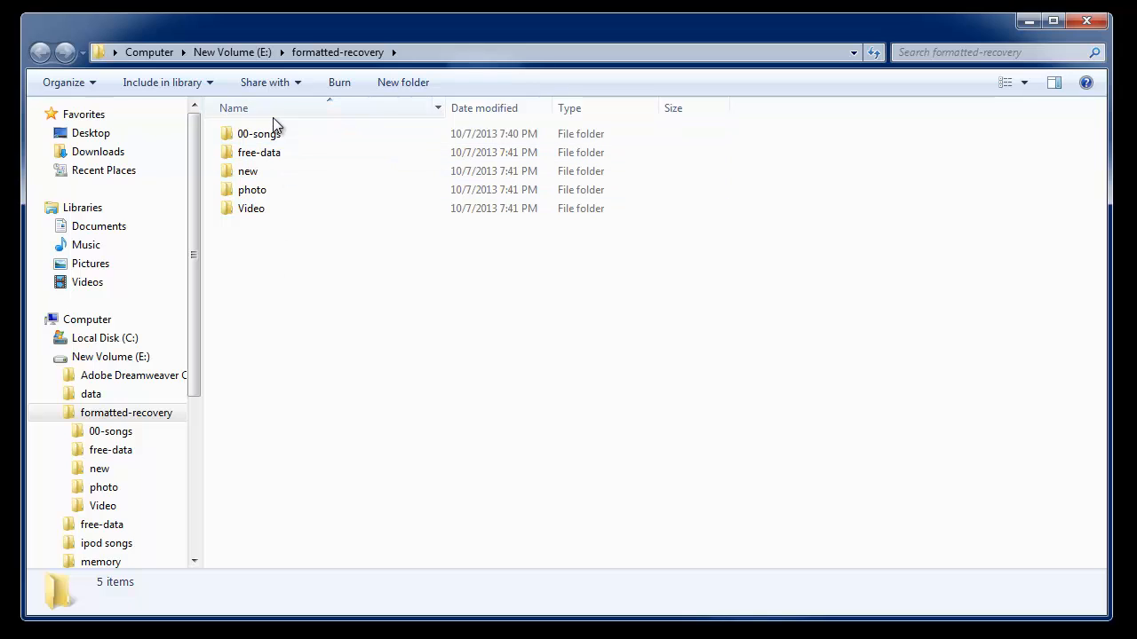
double_click(258, 133)
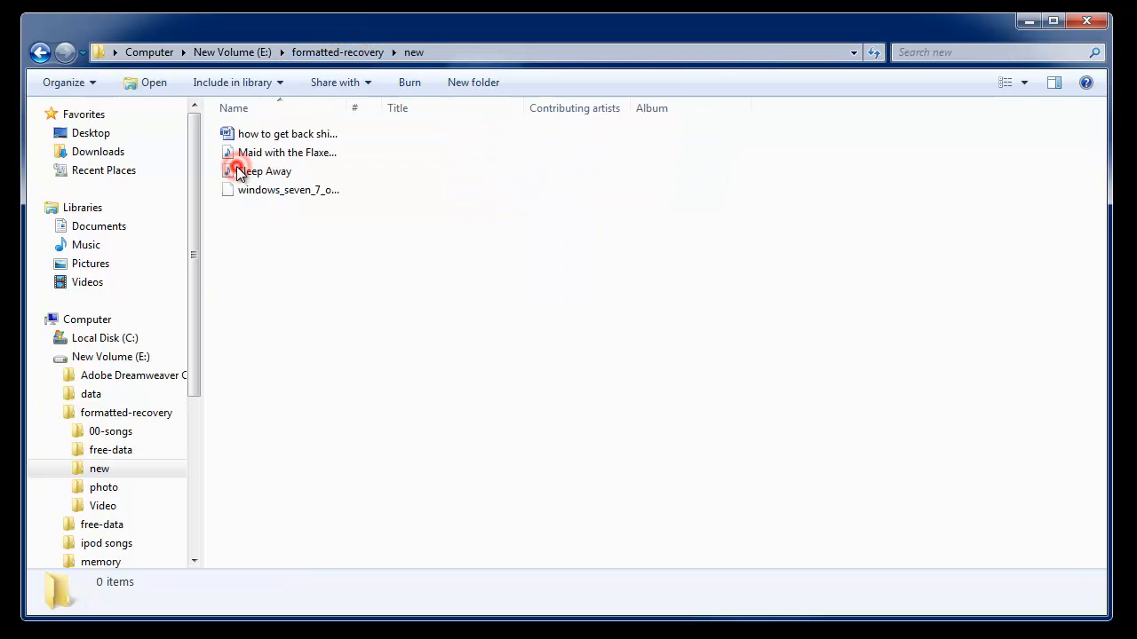
left_click(104, 486)
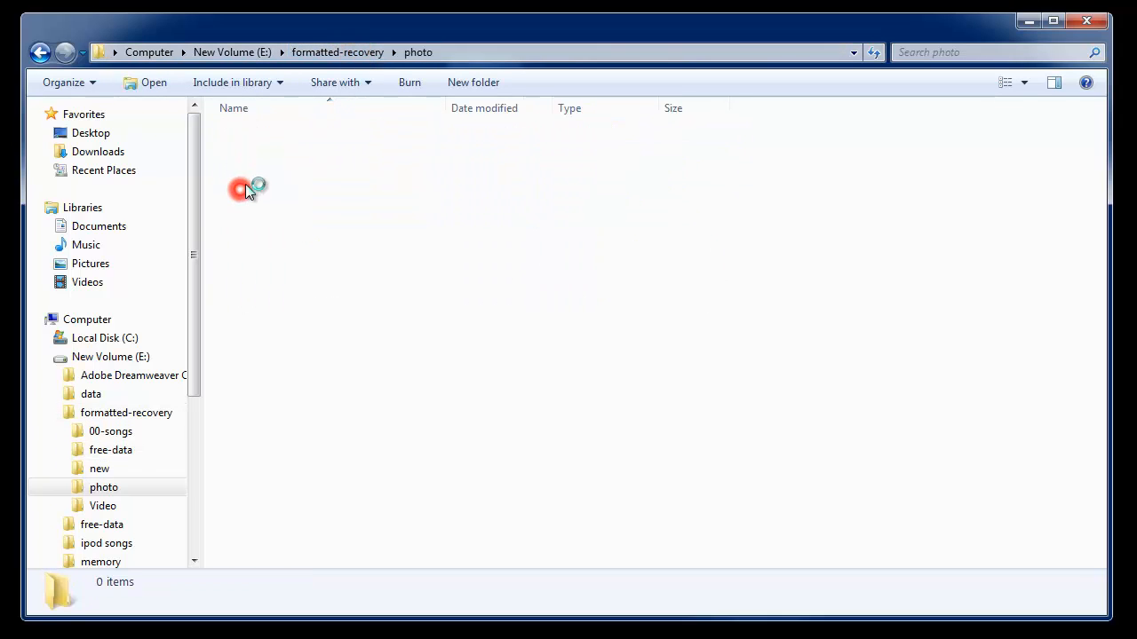
left_click(102, 505)
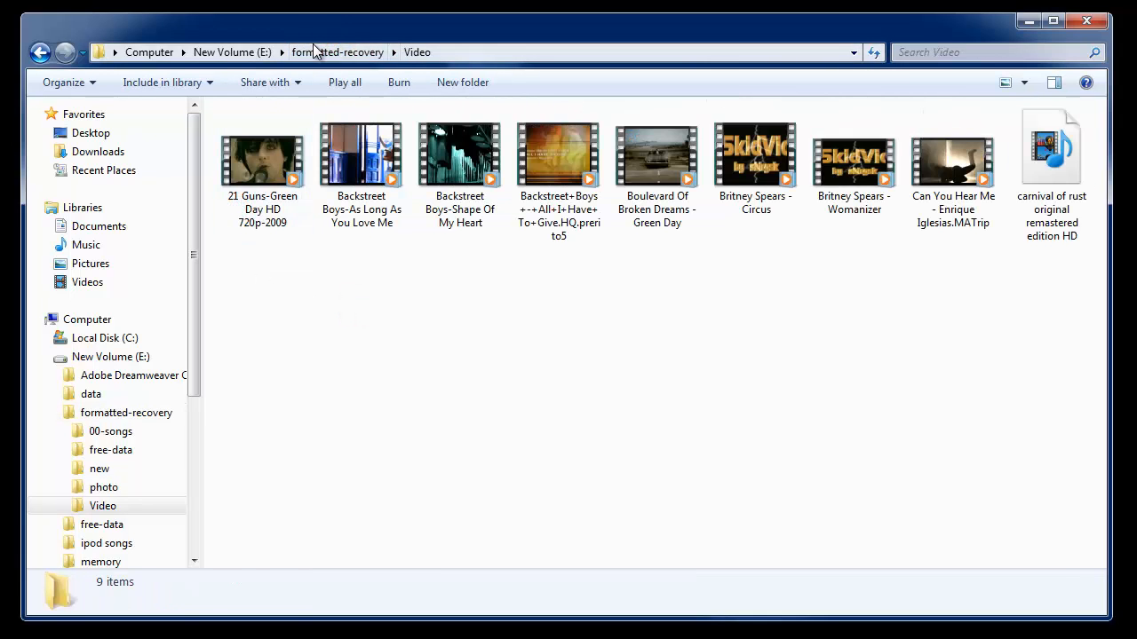
left_click(355, 51)
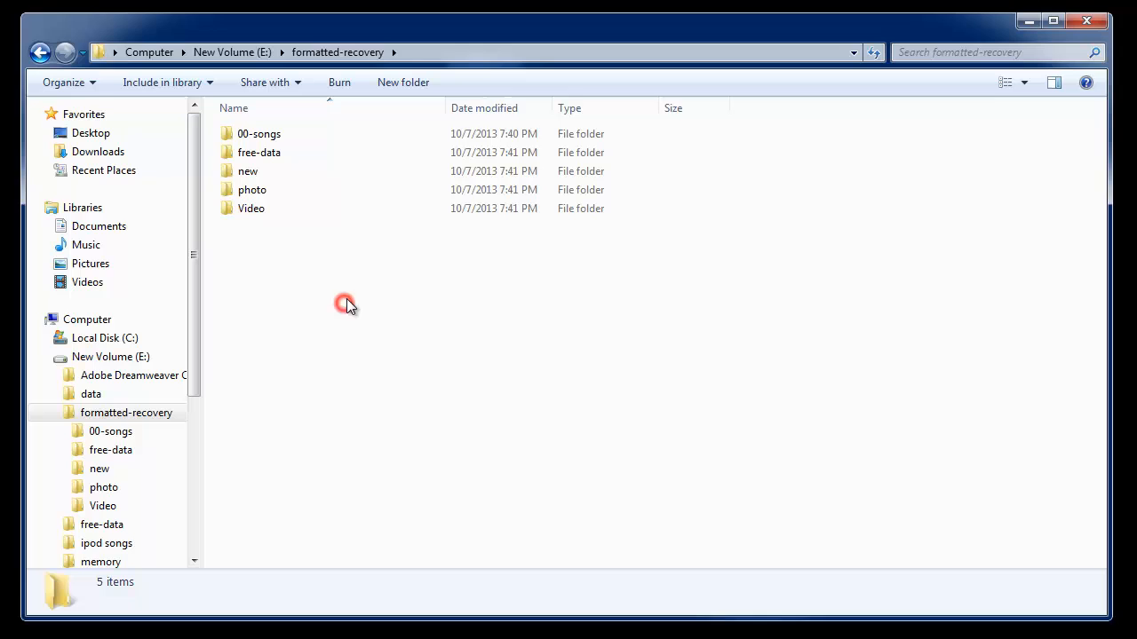